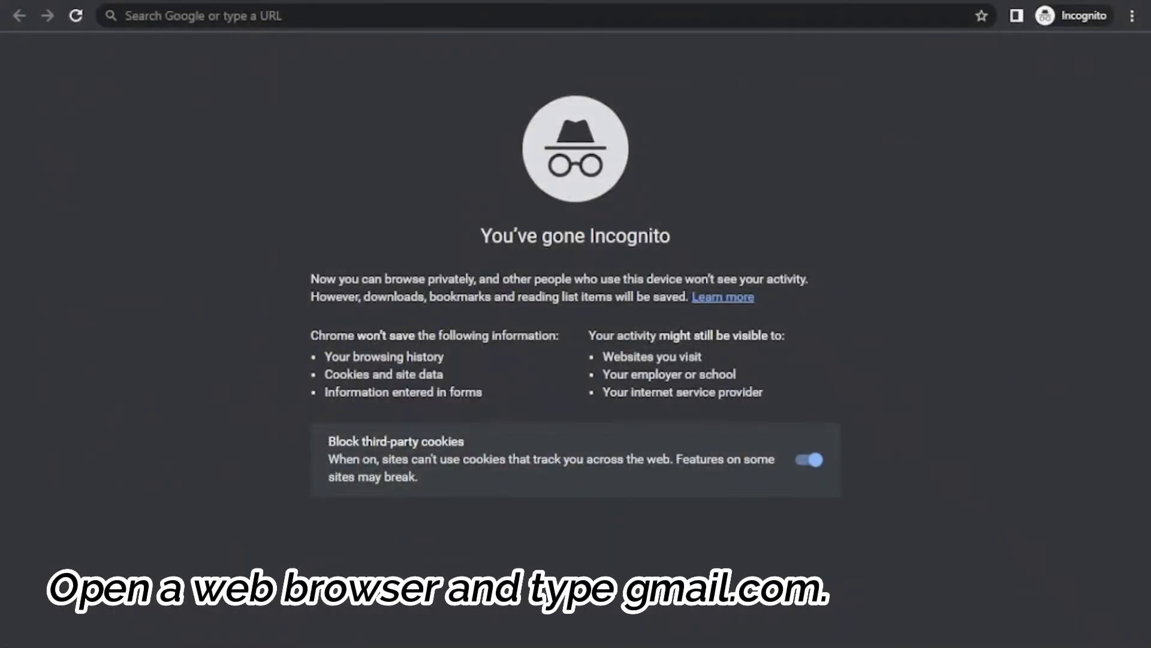
Sign in to Gmail with the DepEd account and open the DepEd Microsoft 365 activation email.
type("gm")
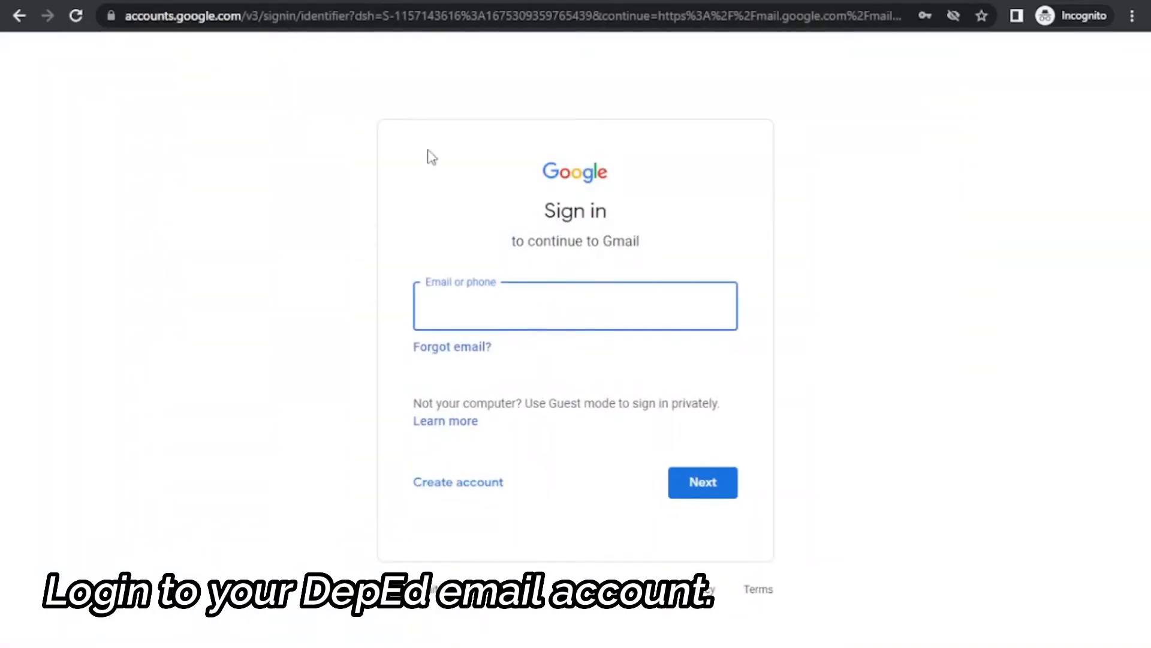
left_click(703, 482)
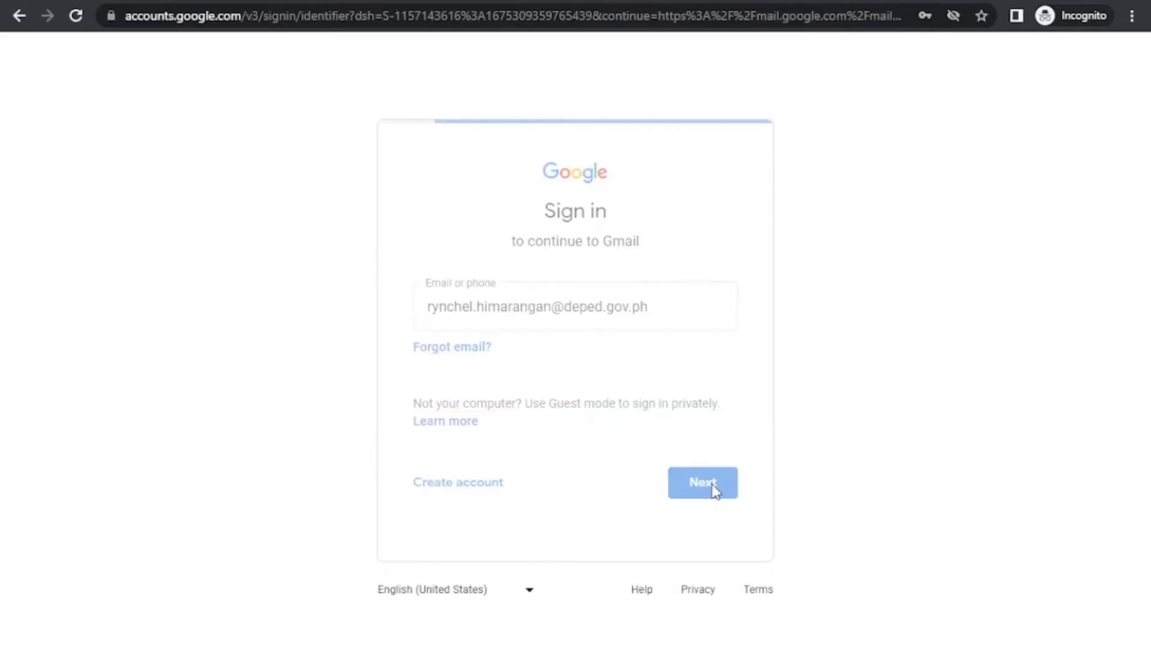
left_click(703, 482)
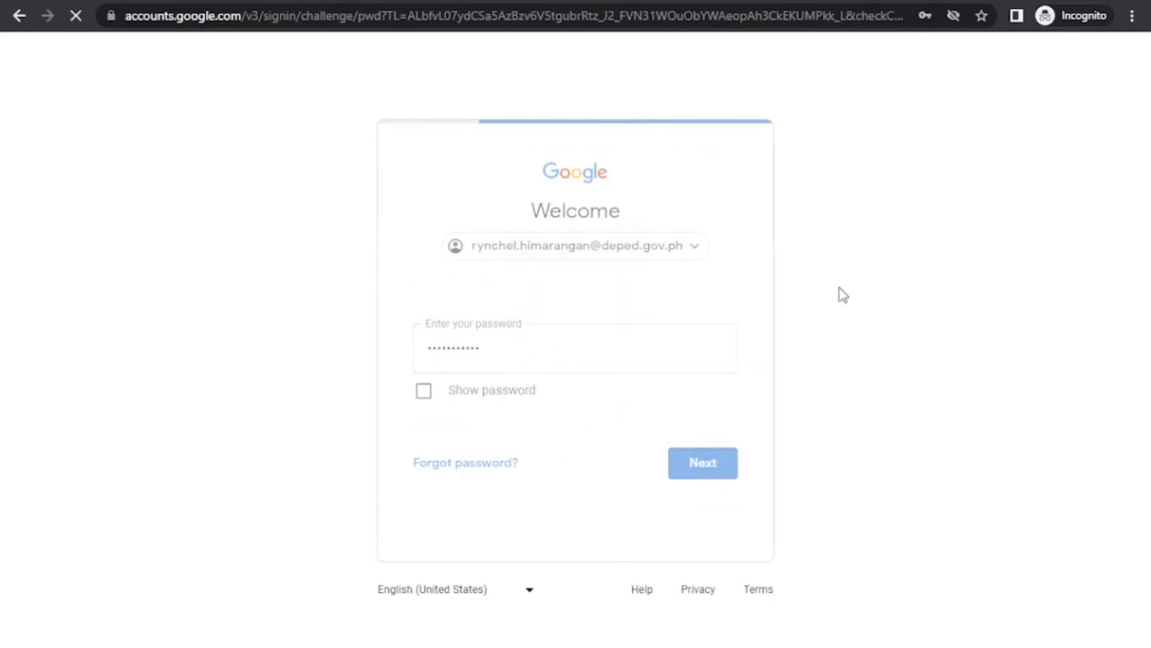
left_click(701, 462)
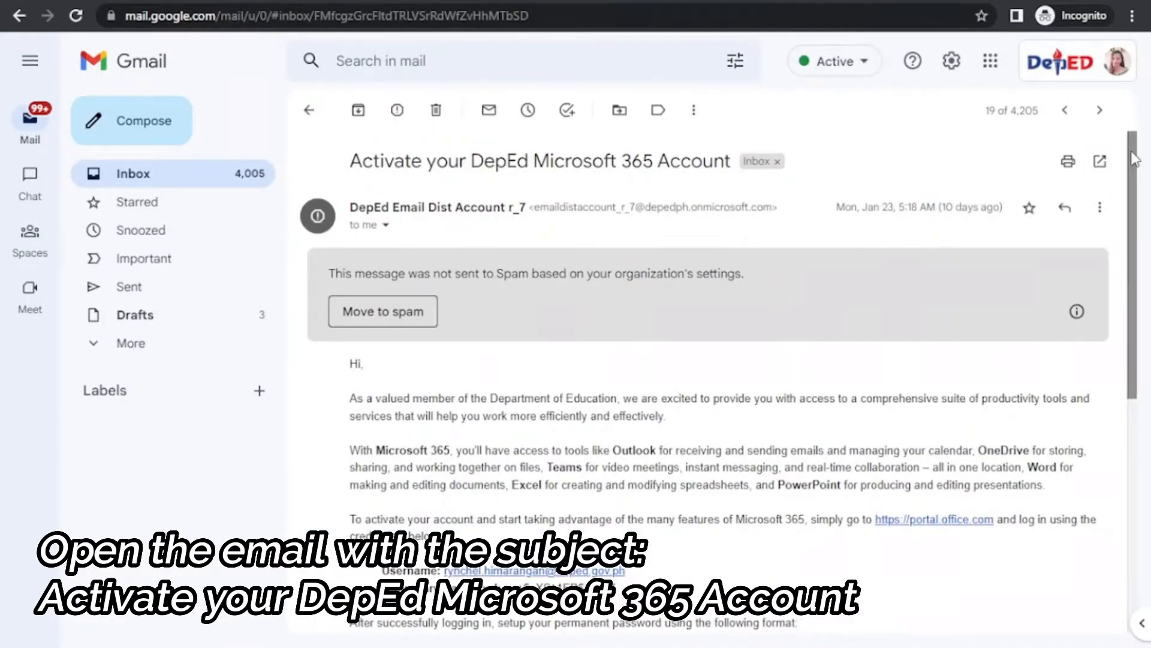
Scroll the email to the portal.office.com link and the Username / Temporary Password section.
scroll("down", 3)
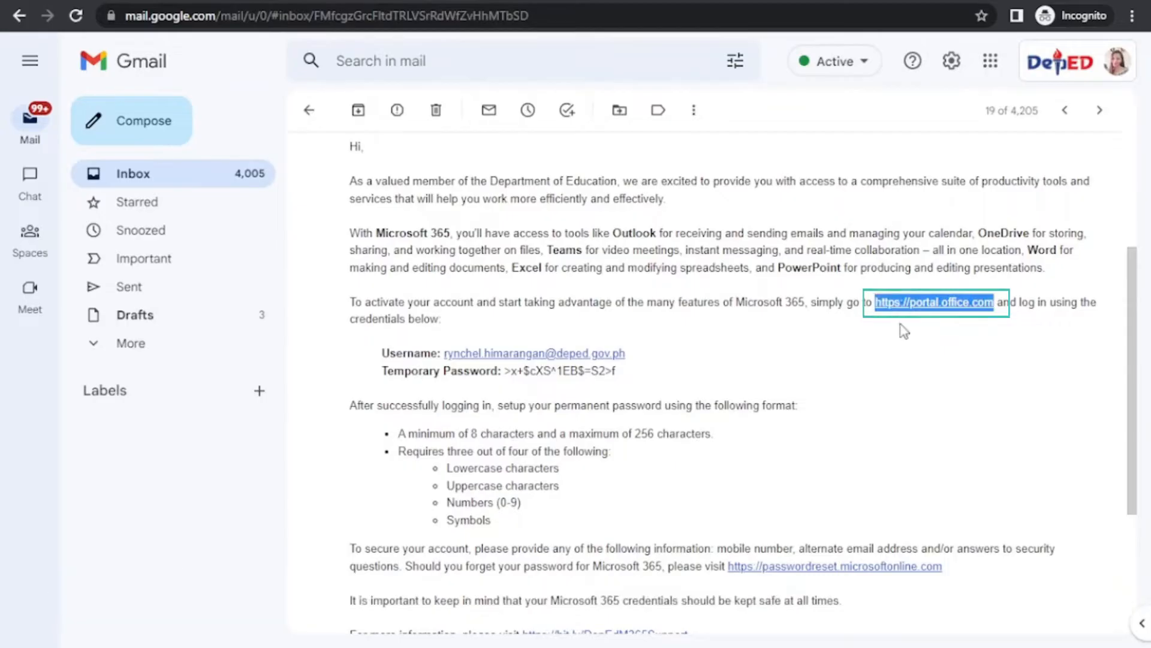
Sign in at portal.office.com with the DepEd username and the emailed temporary password.
left_click(934, 302)
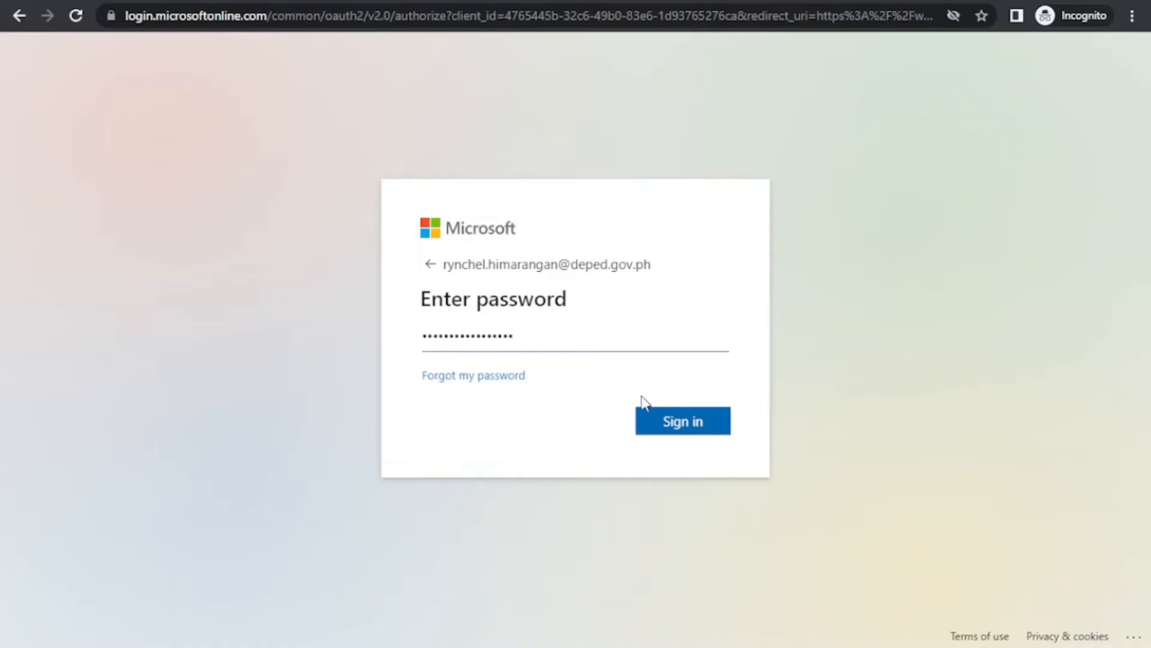
left_click(681, 421)
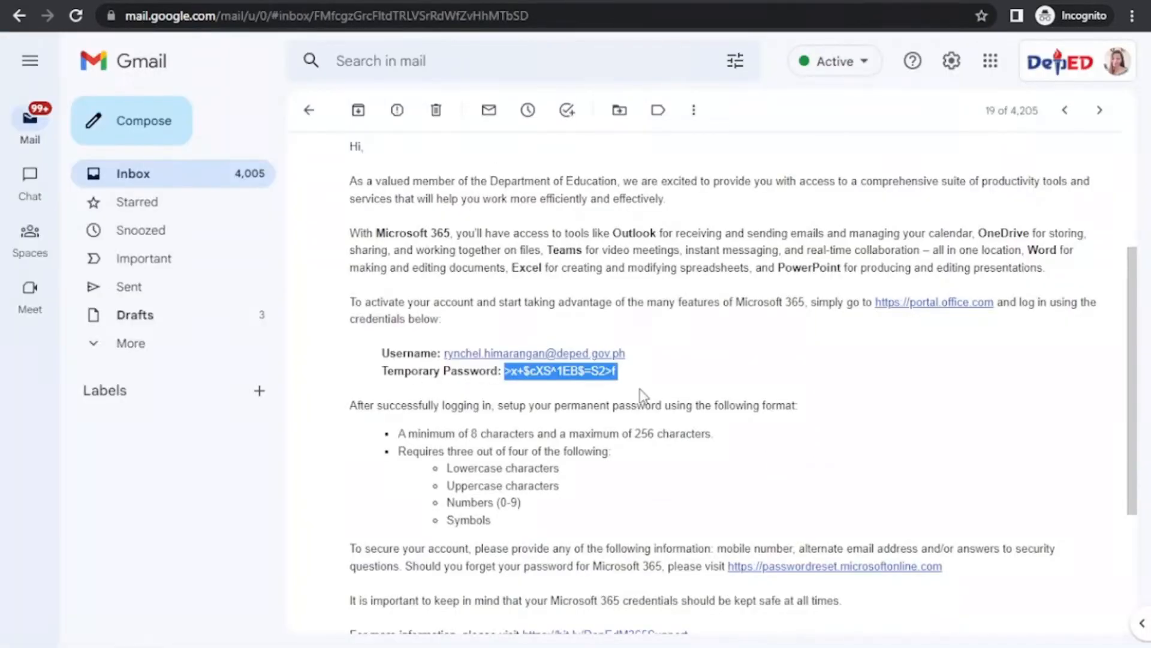
left_click(934, 301)
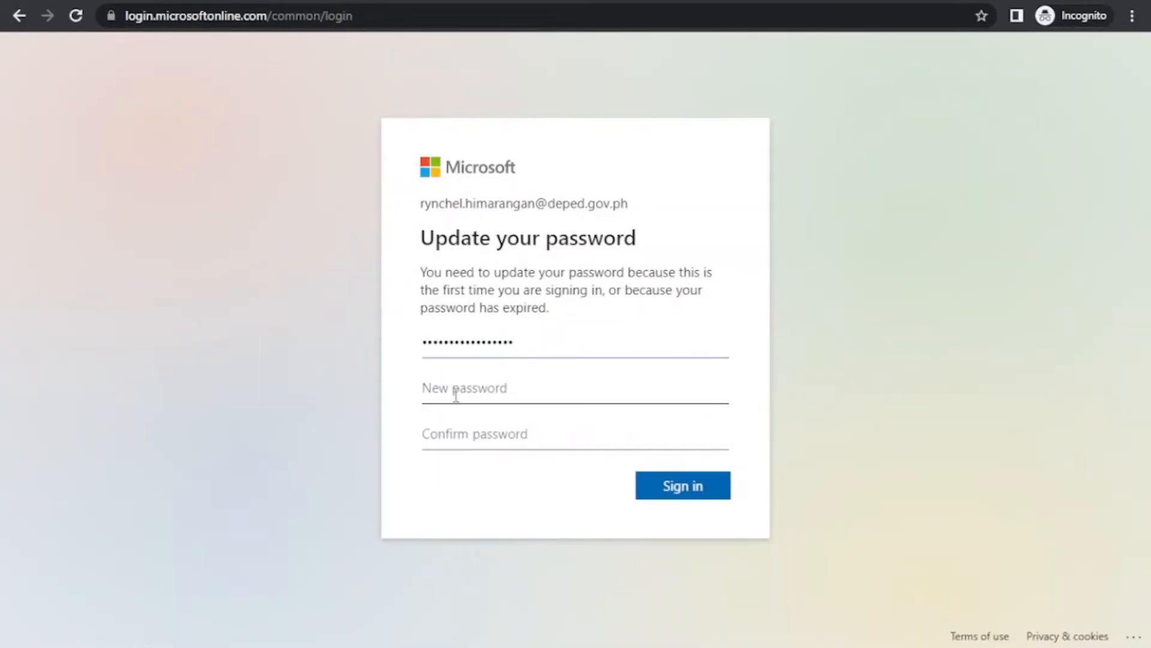
Enter the current, new and confirmation passwords on Update your password and submit.
left_click(574, 388)
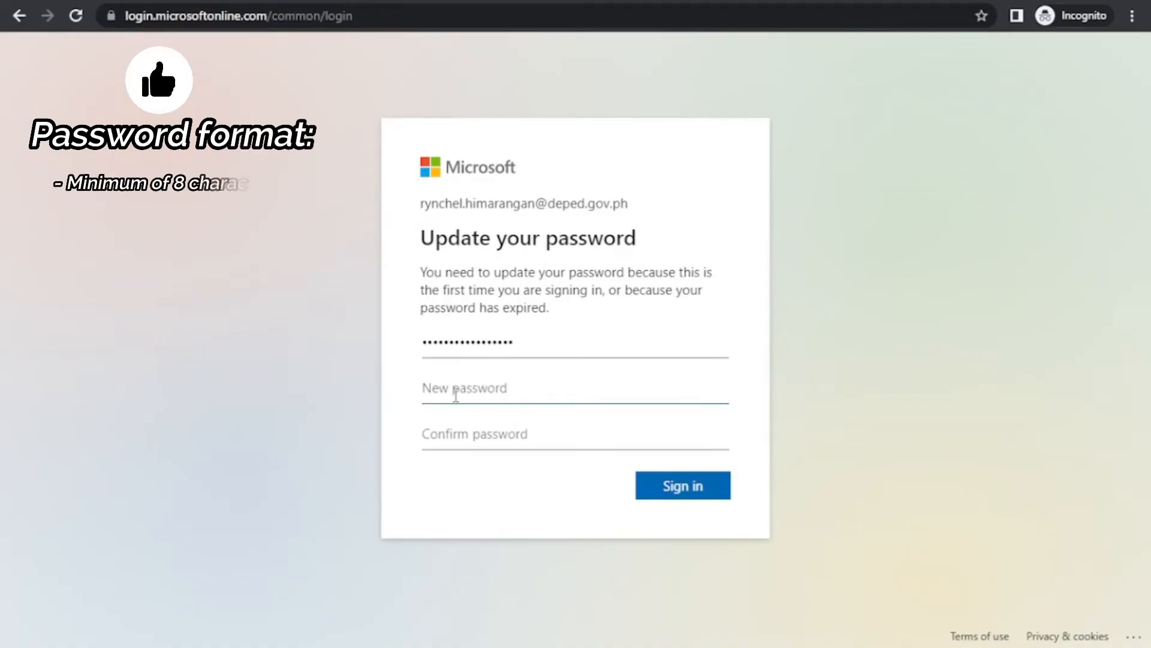
type("•••••")
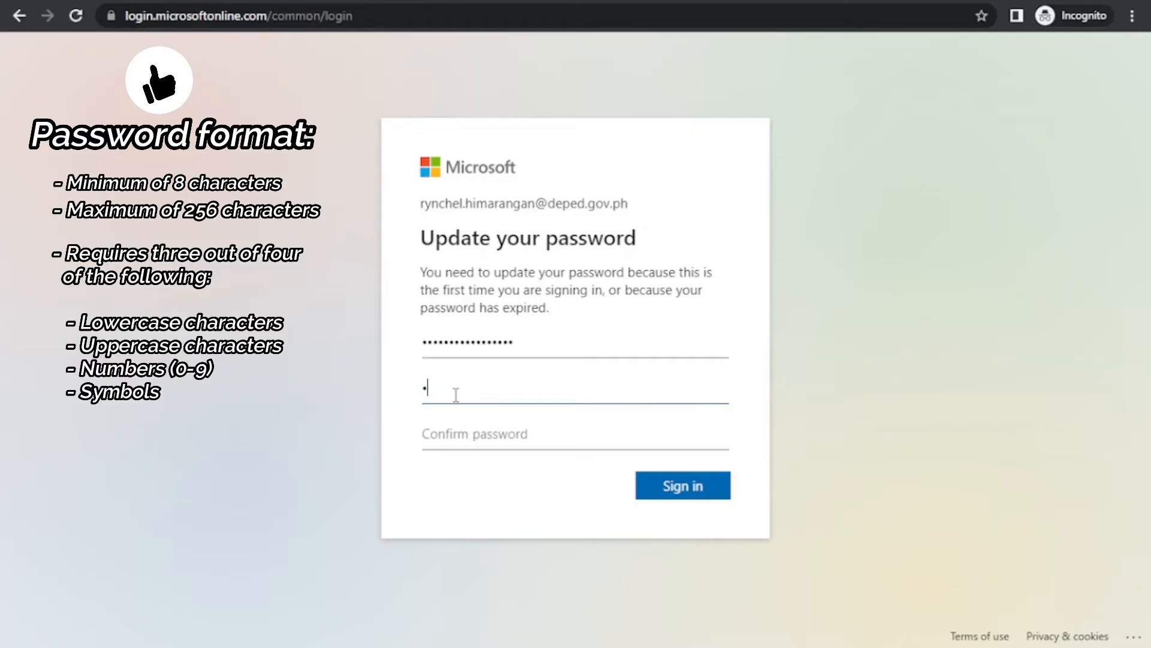
type("password")
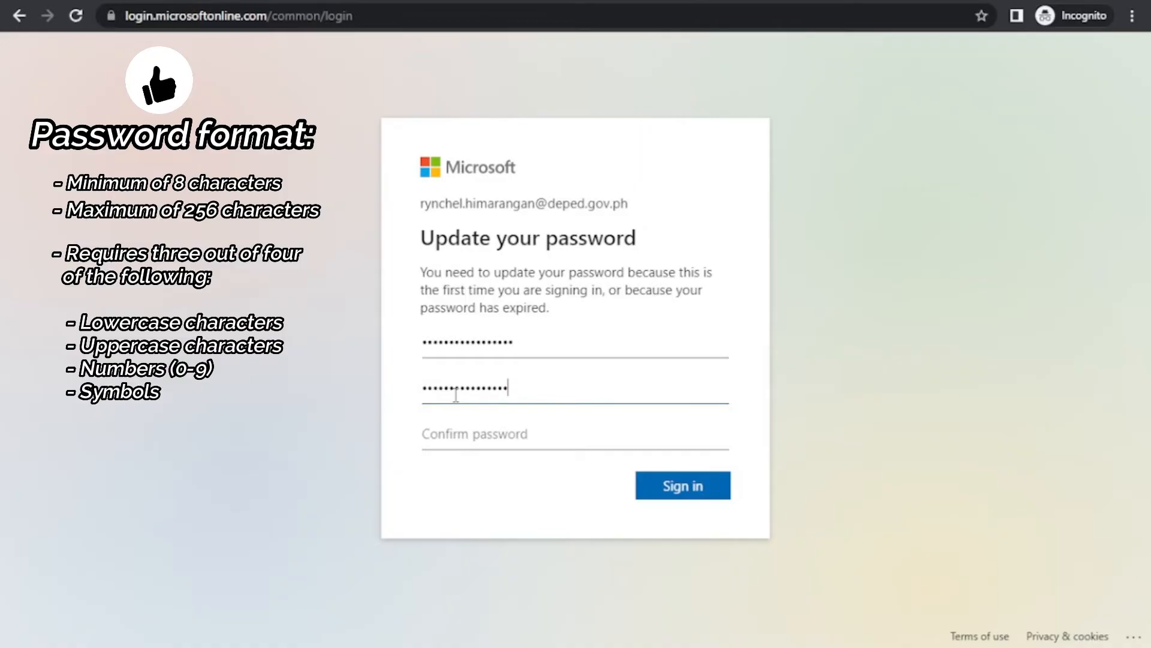
type("••")
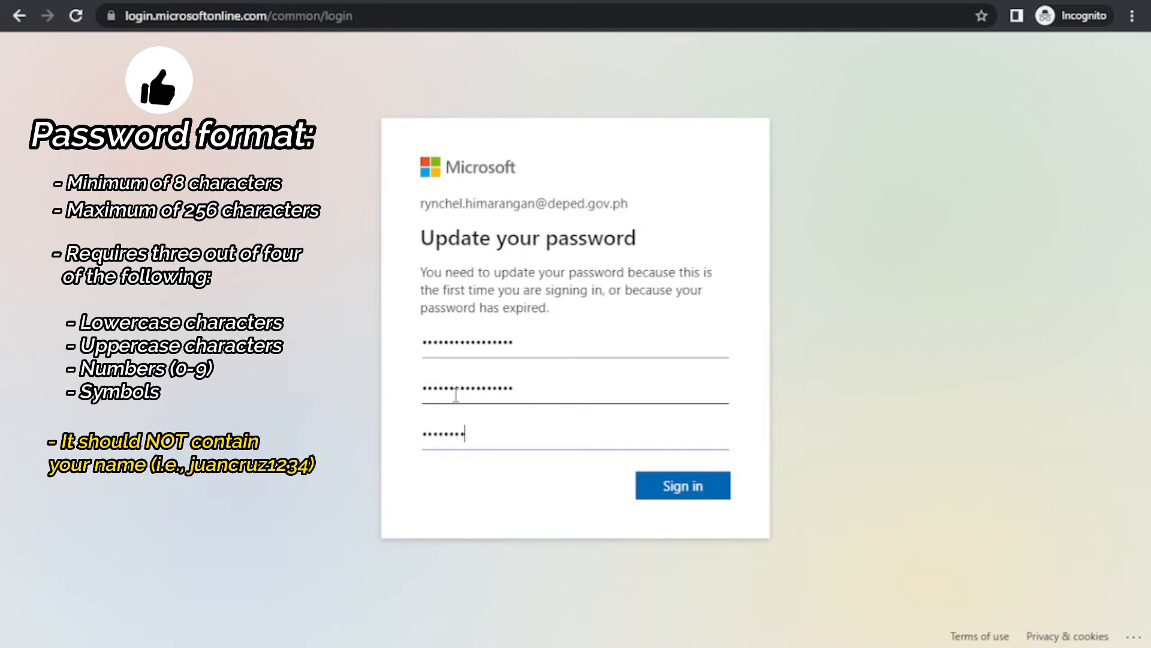
type("••••••")
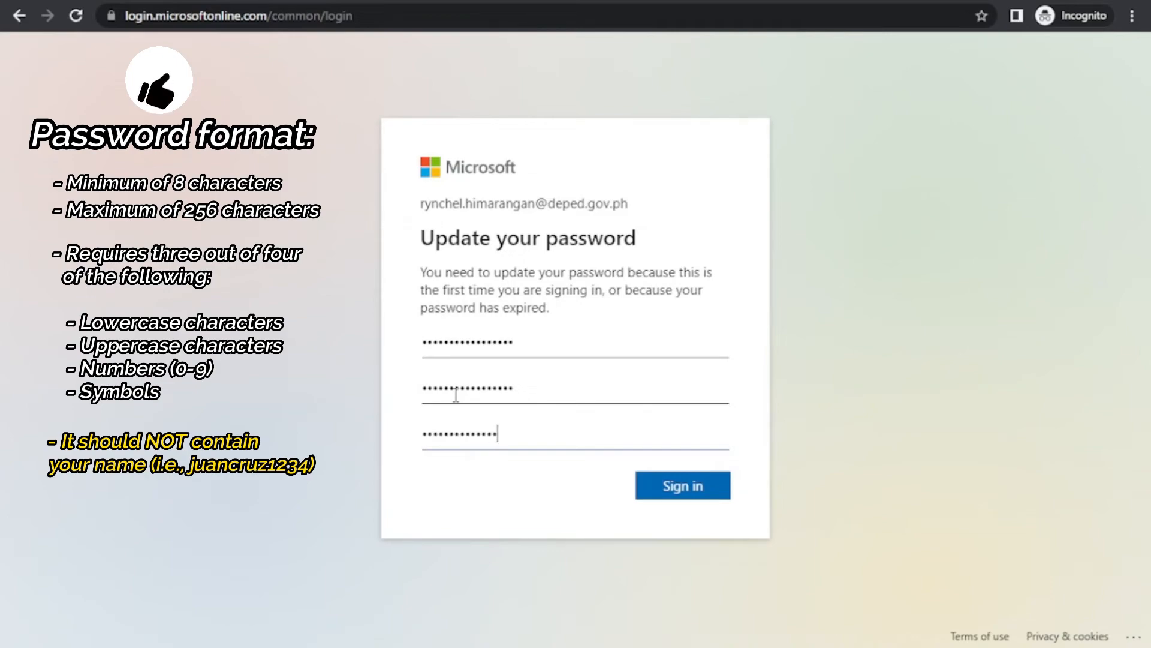
left_click(681, 485)
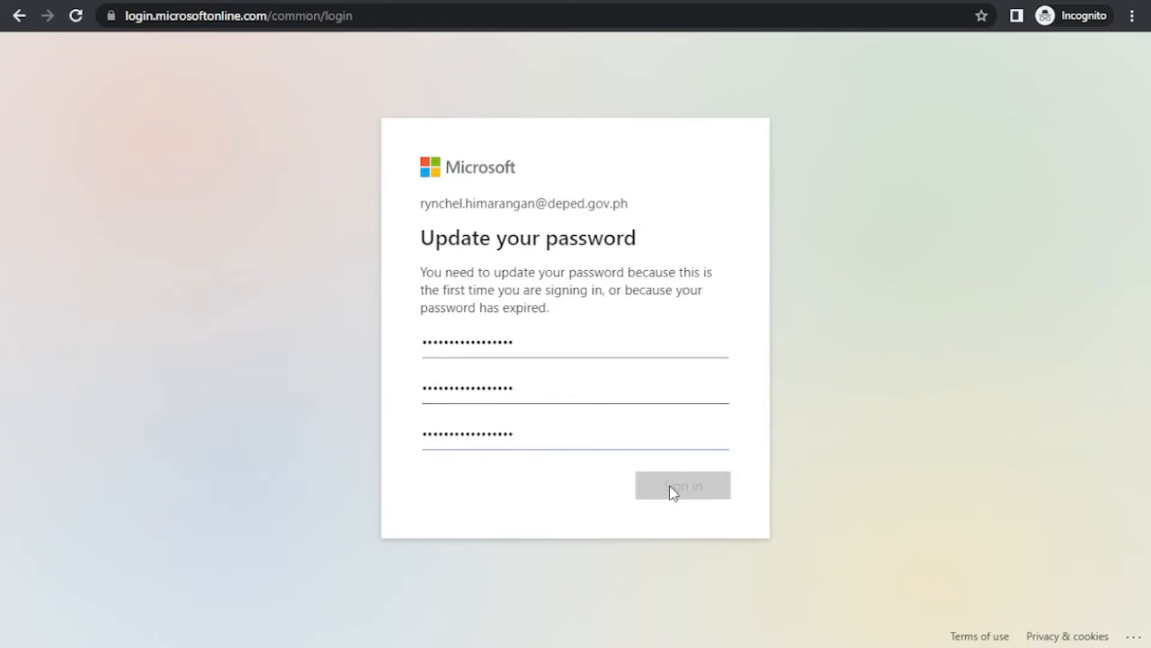
Continue past the password update to the 'Don't lose access to your account!' page.
left_click(682, 485)
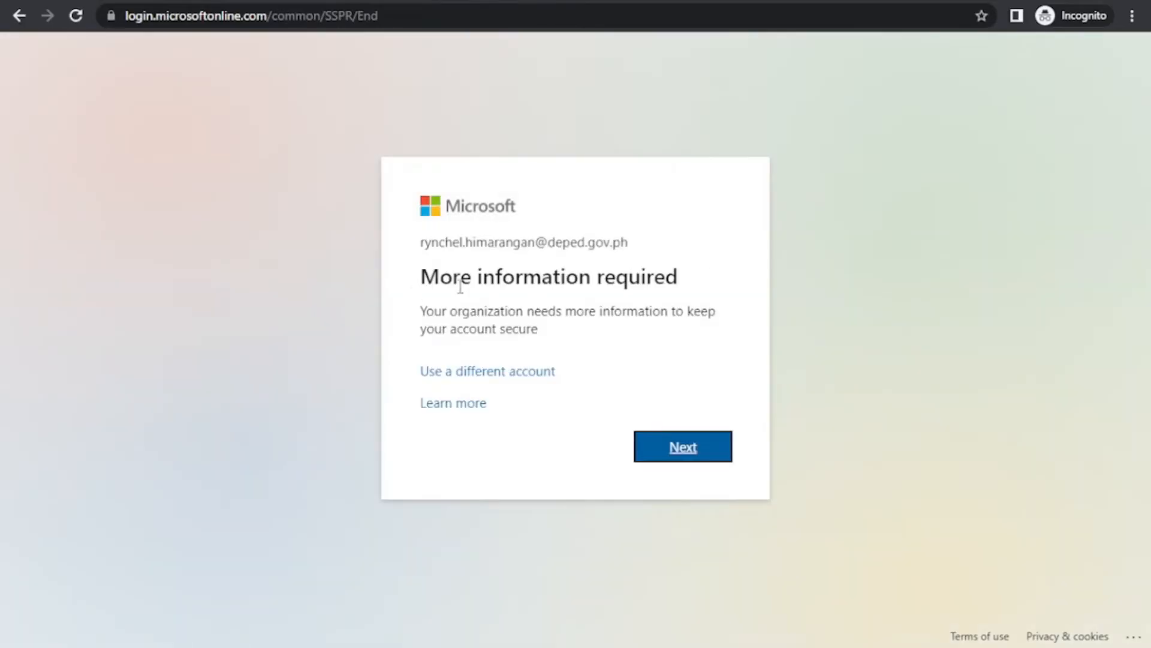
left_click(683, 446)
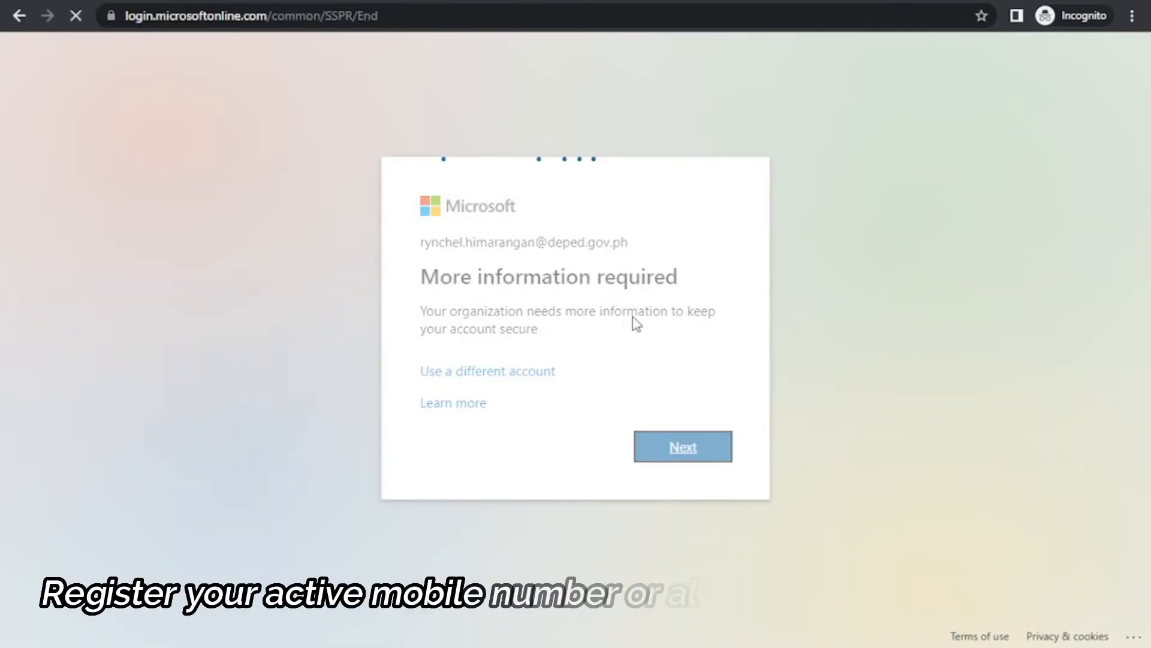
left_click(681, 447)
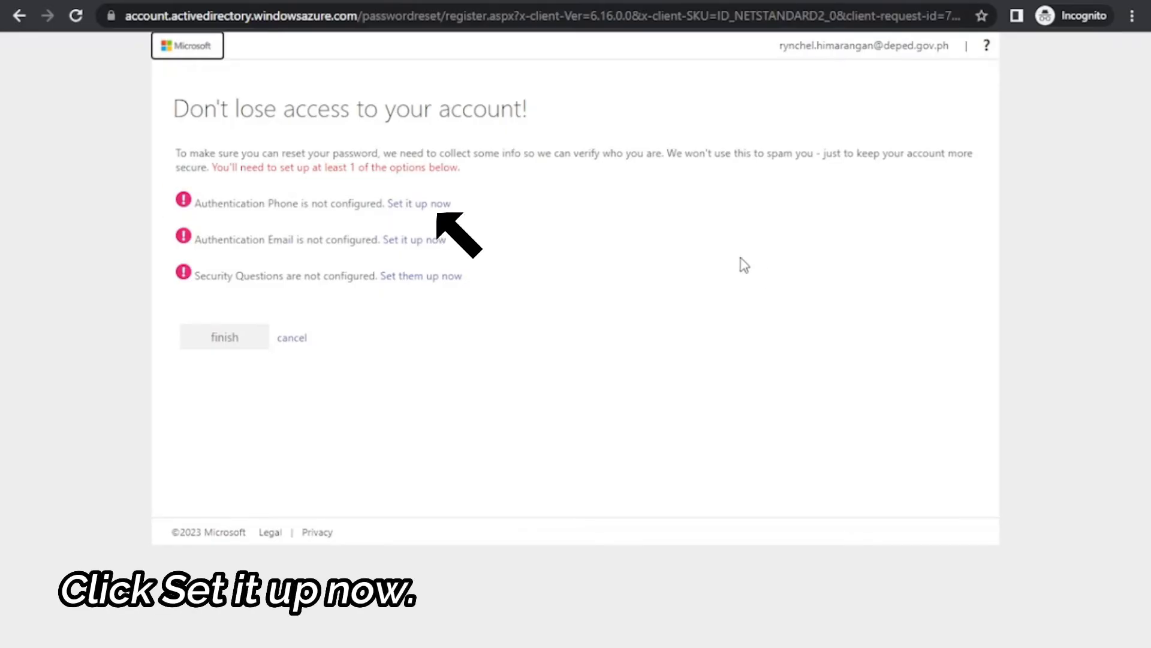
left_click(418, 204)
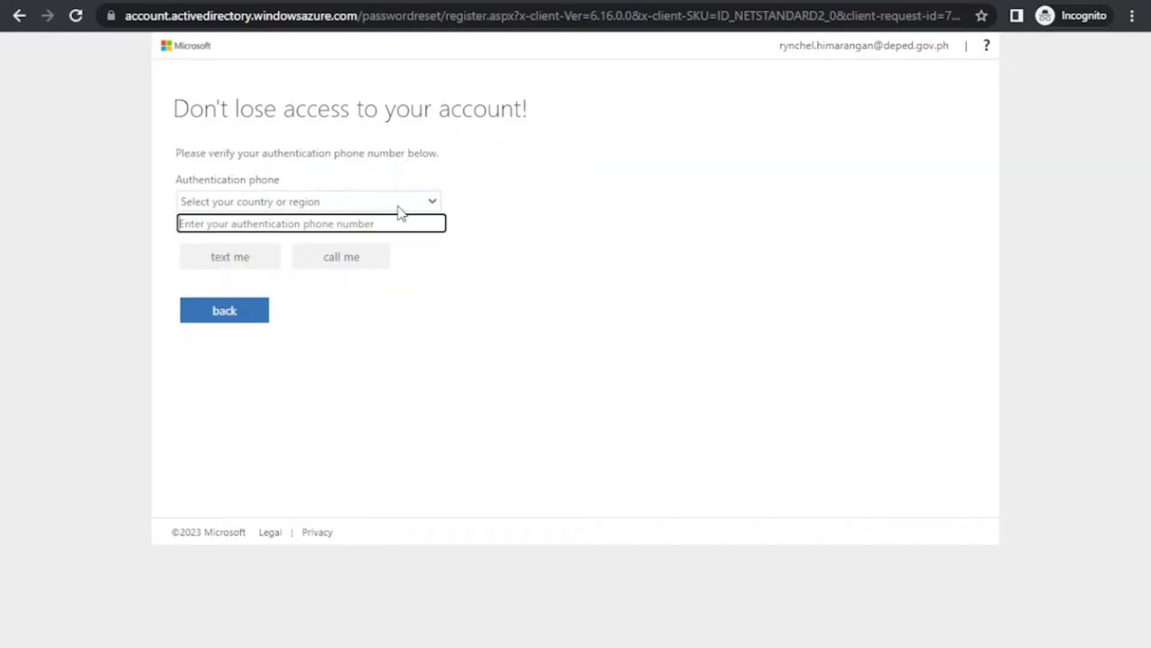
left_click(307, 201)
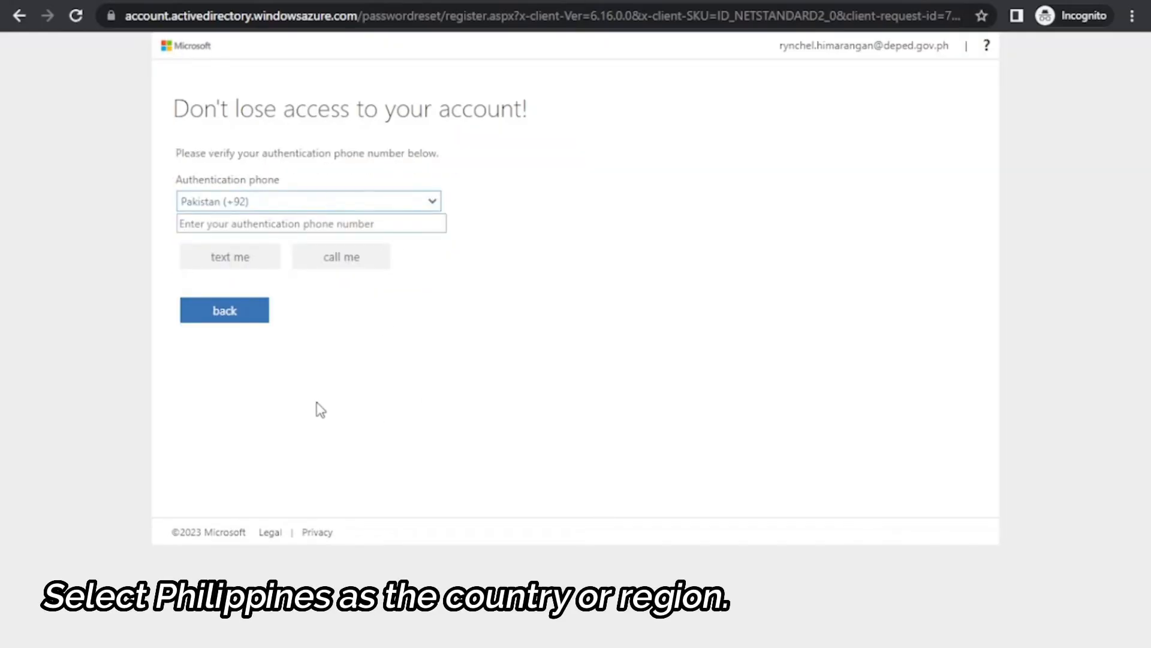
left_click(307, 200)
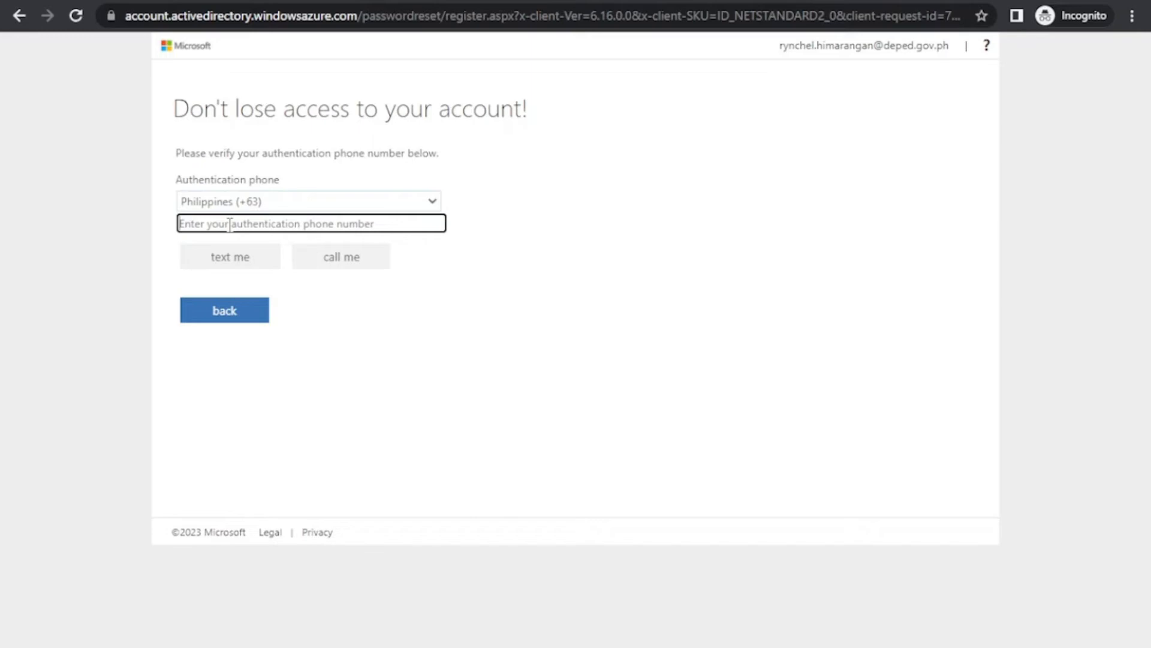
type("9")
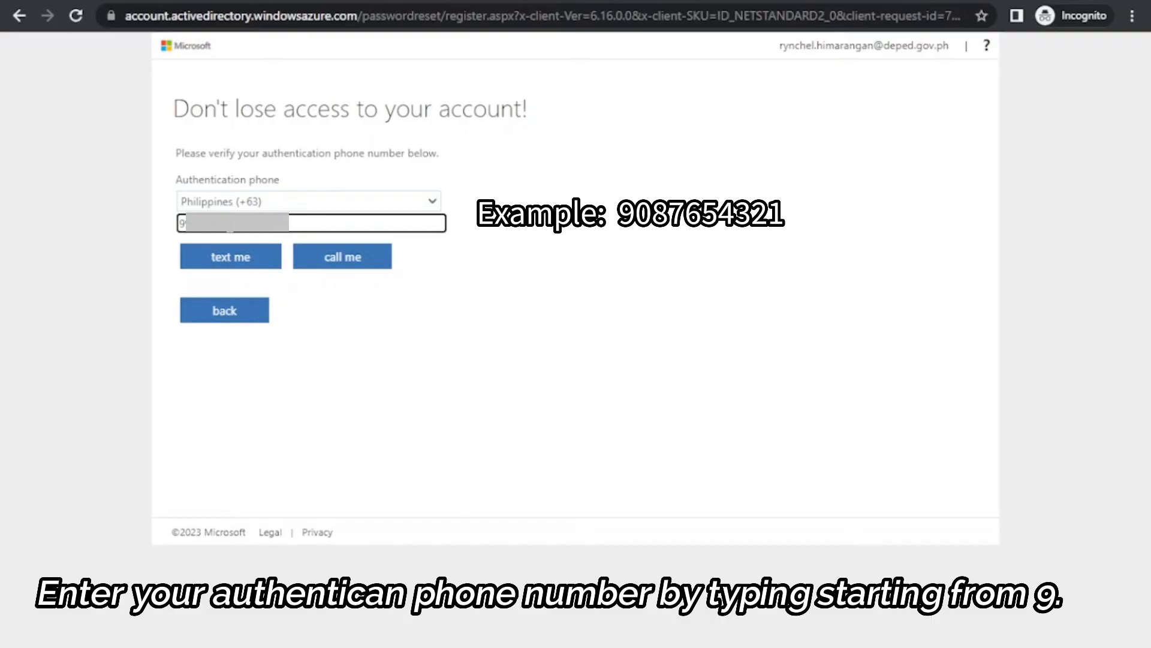
left_click(229, 255)
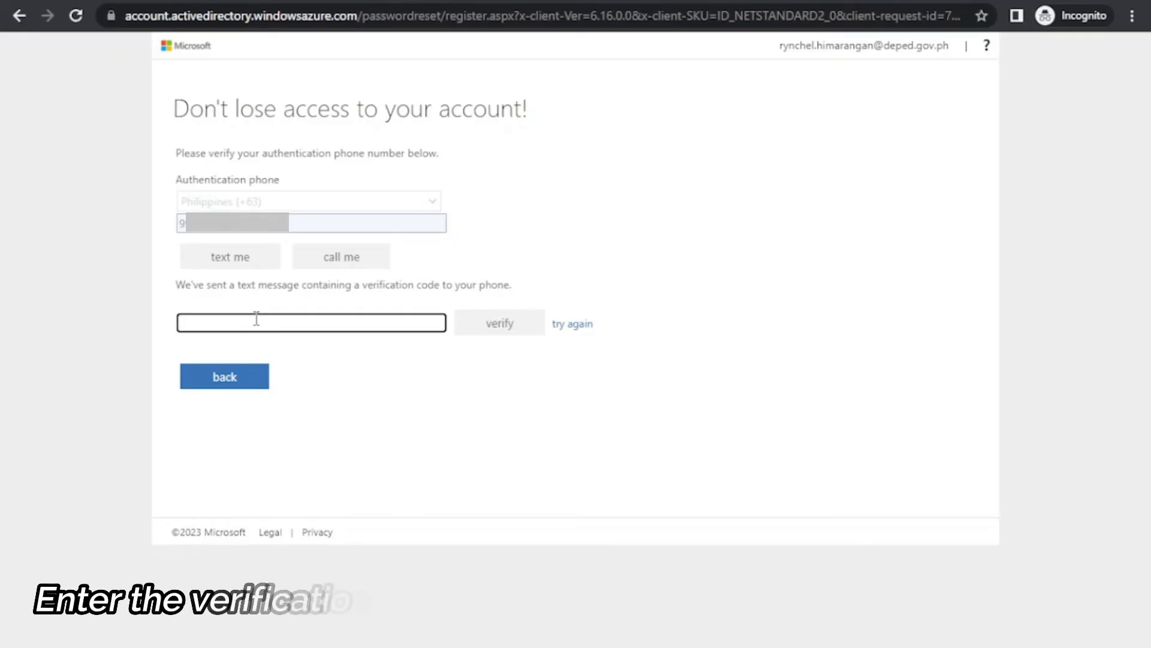
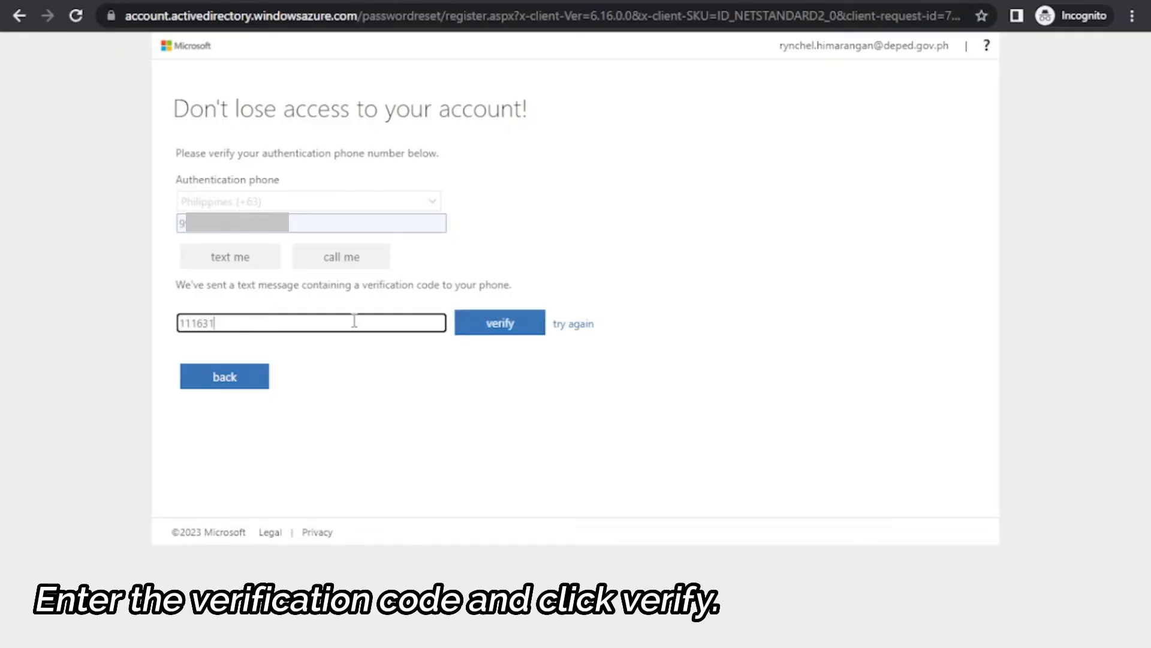
left_click(500, 323)
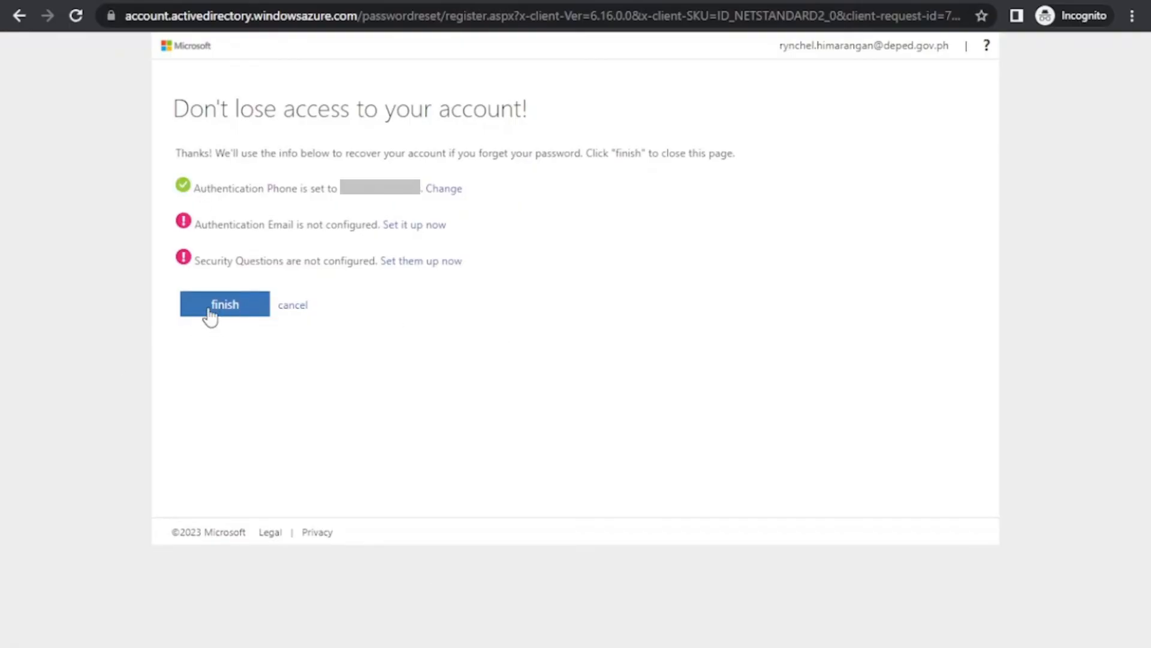
Finish the recovery info setup and answer Yes to 'Stay signed in?'.
left_click(223, 304)
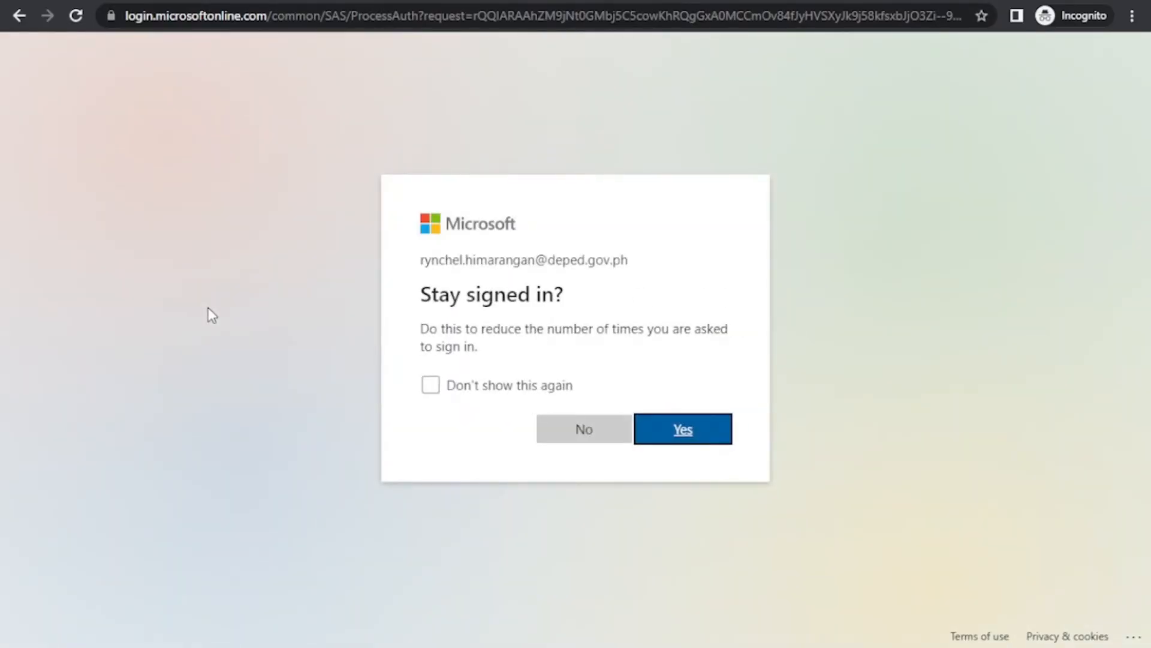
left_click(681, 429)
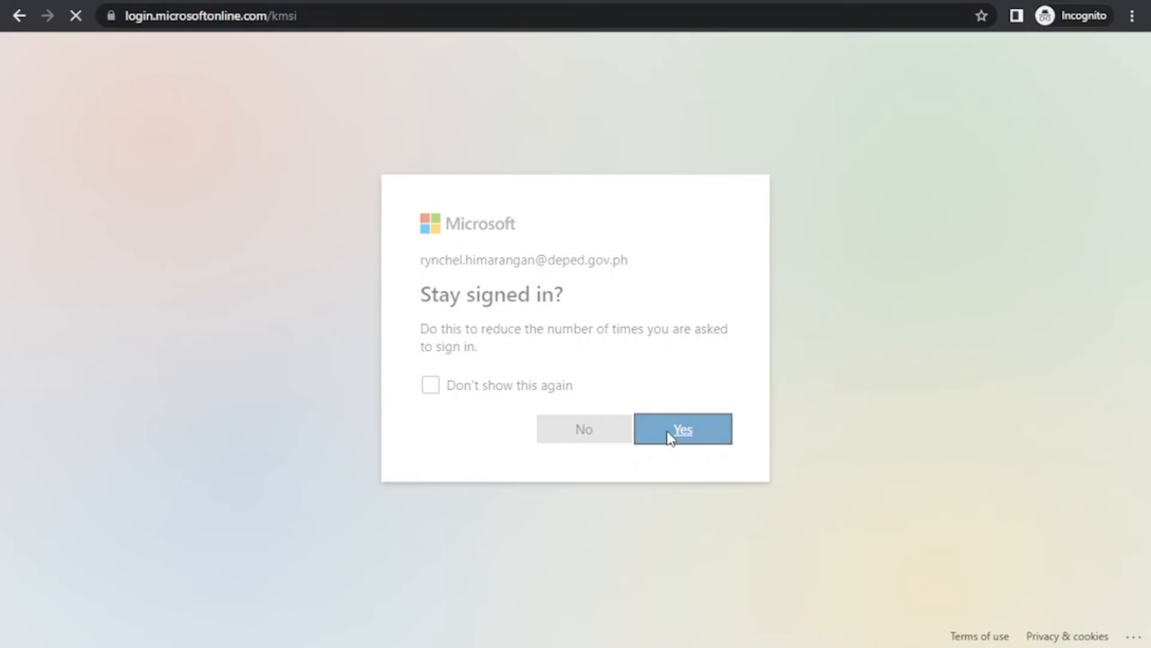
left_click(682, 429)
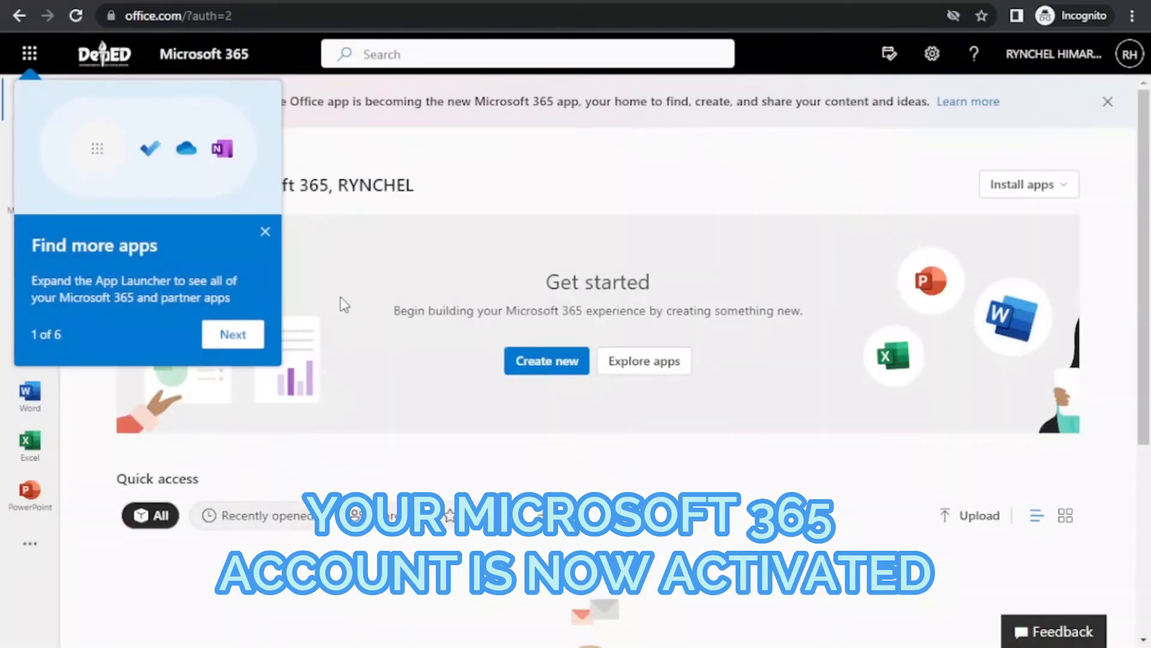
Advance through the Microsoft 365 welcome tour tips and dismiss it with 'Got it!'.
left_click(233, 334)
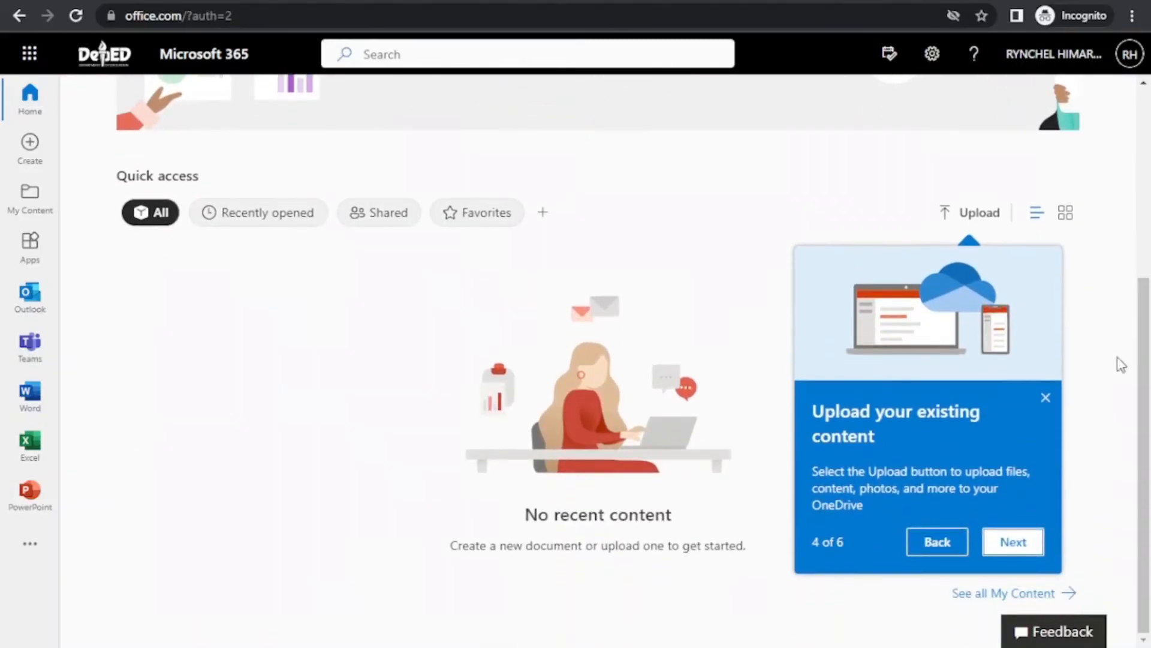
left_click(1012, 541)
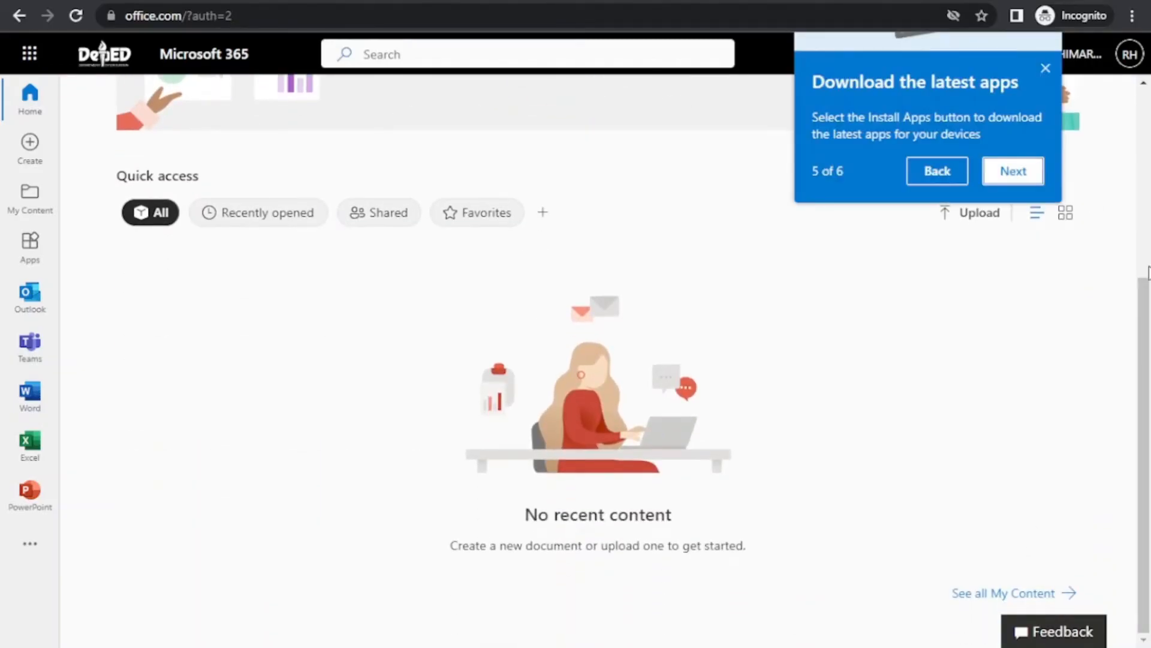
left_click(1013, 171)
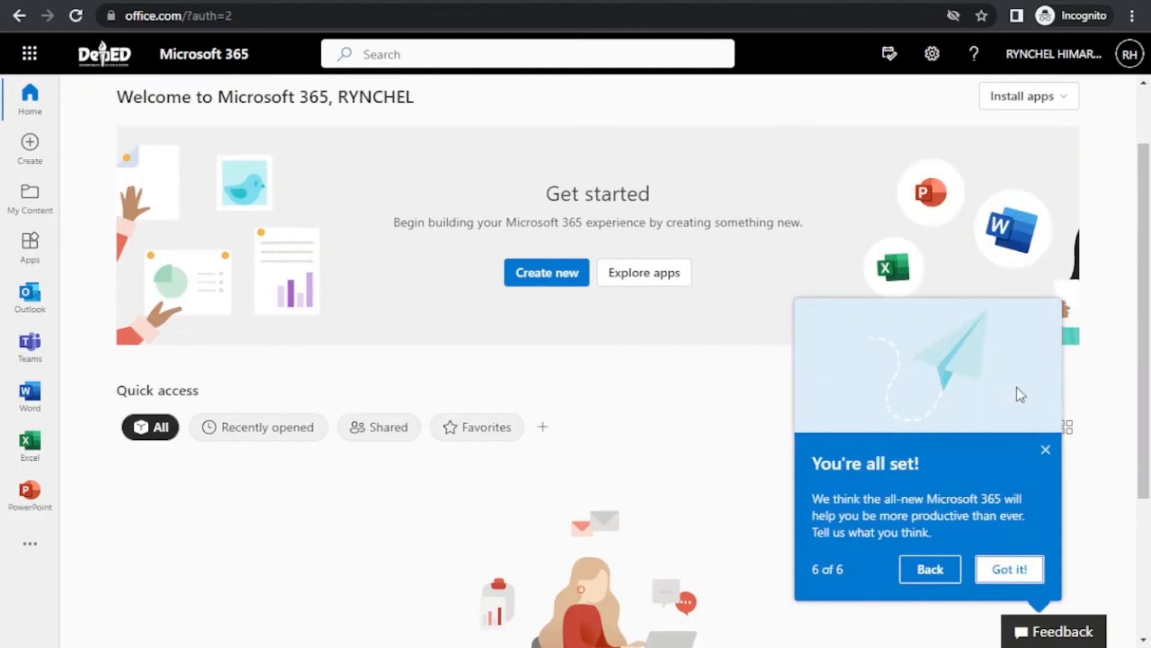
left_click(1008, 568)
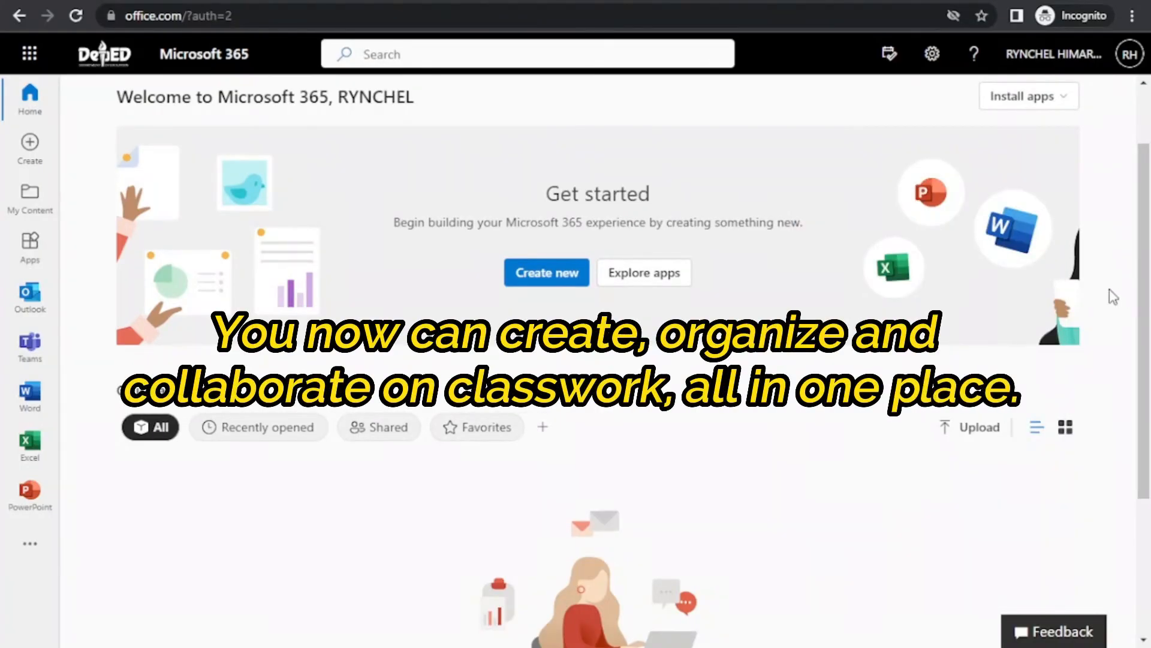
mouse_move(87, 183)
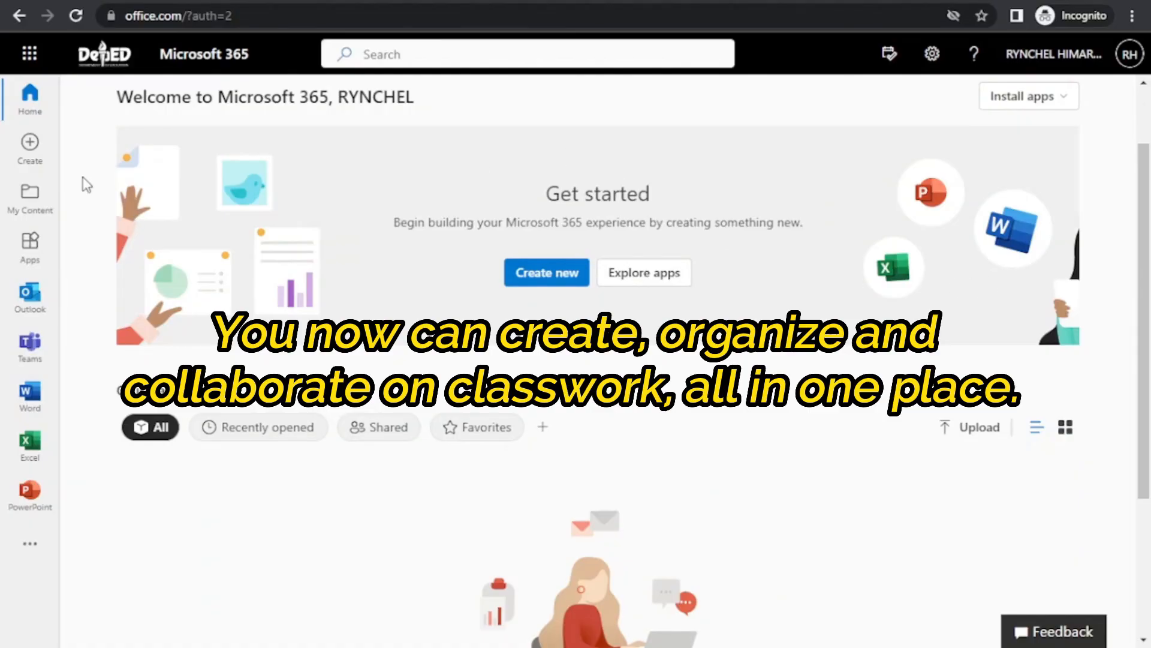